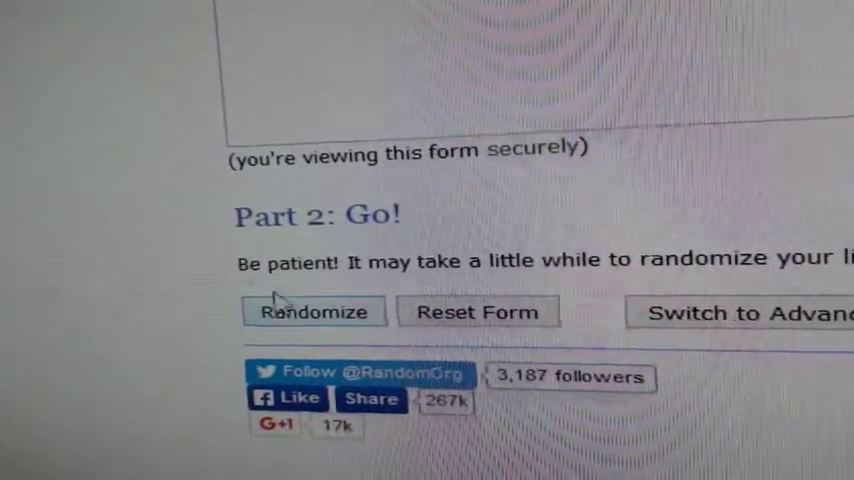
# Step: Randomize the 30-username list, then shuffle it again for a second randomization
pyautogui.click(312, 312)
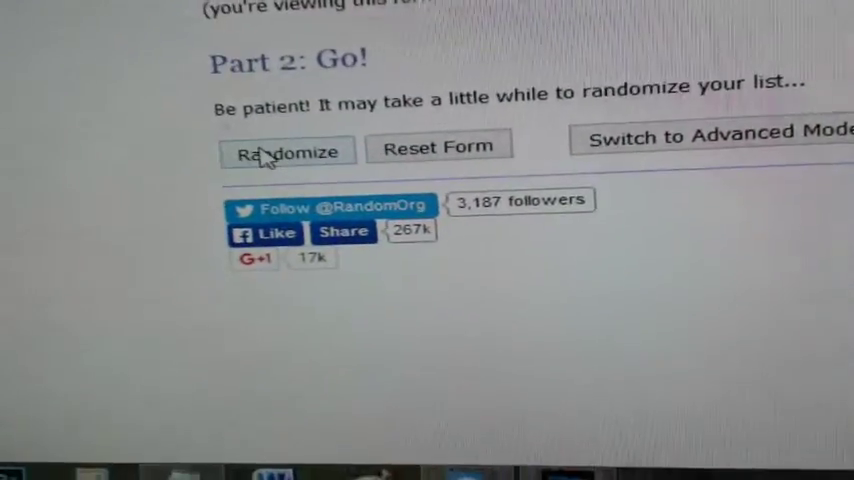
pyautogui.click(288, 152)
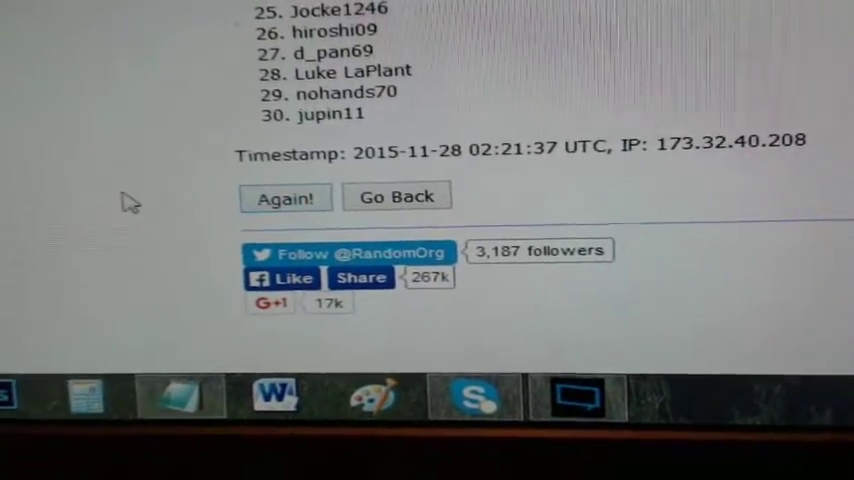
pyautogui.click(286, 196)
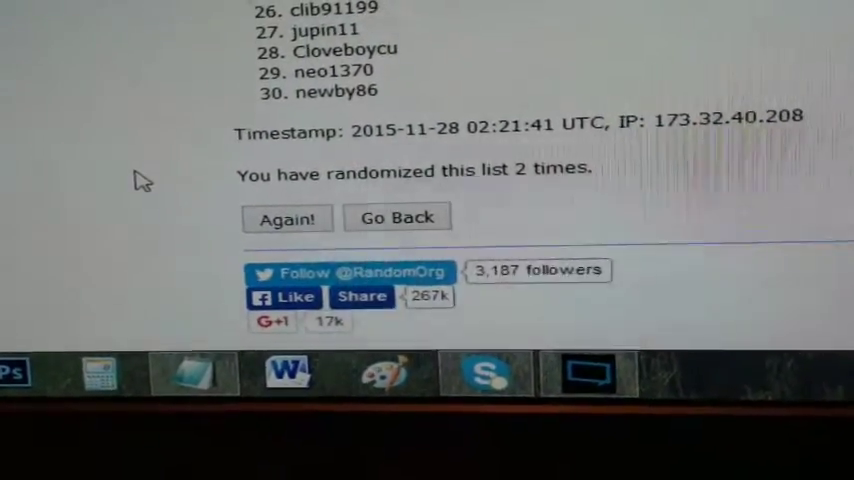